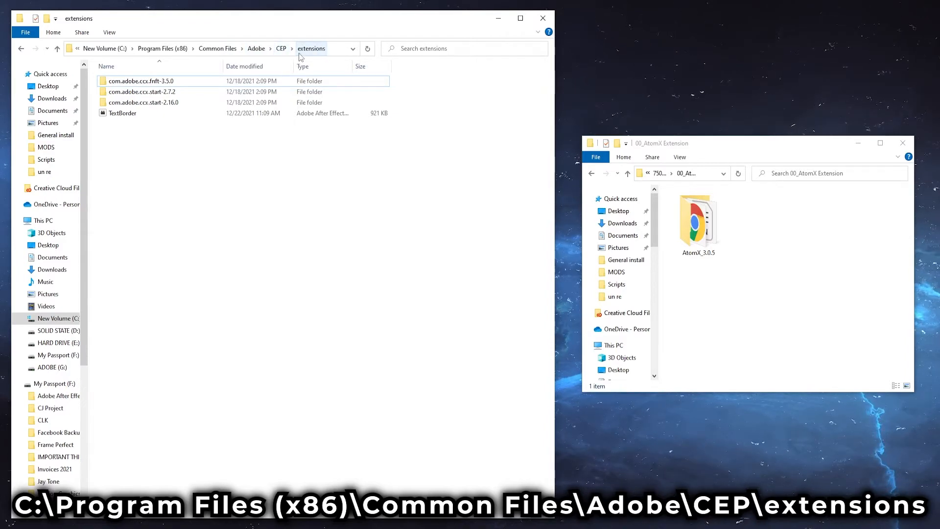
Open the Adobe CEP extensions folder beside the AtomX_3.0.5 package folder
click(698, 222)
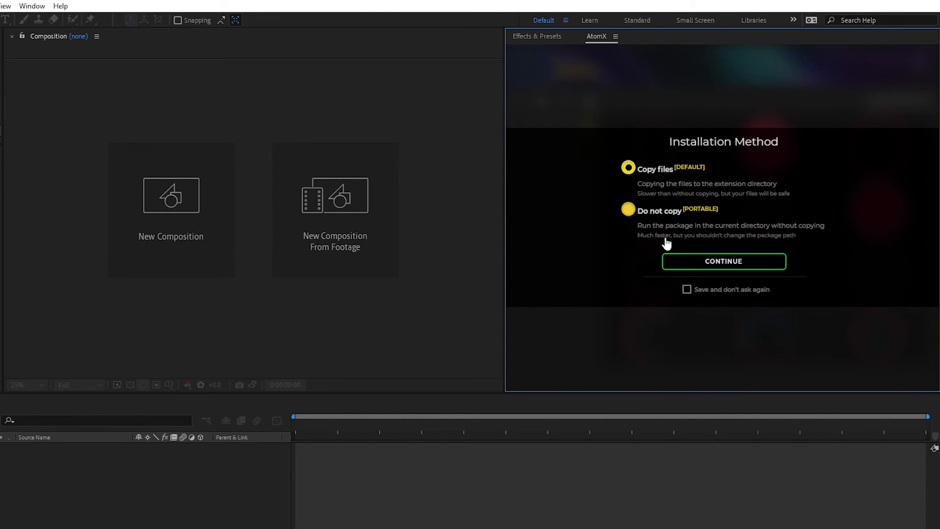
Continue with the copy-files method to install MGAP and show its template library
click(723, 260)
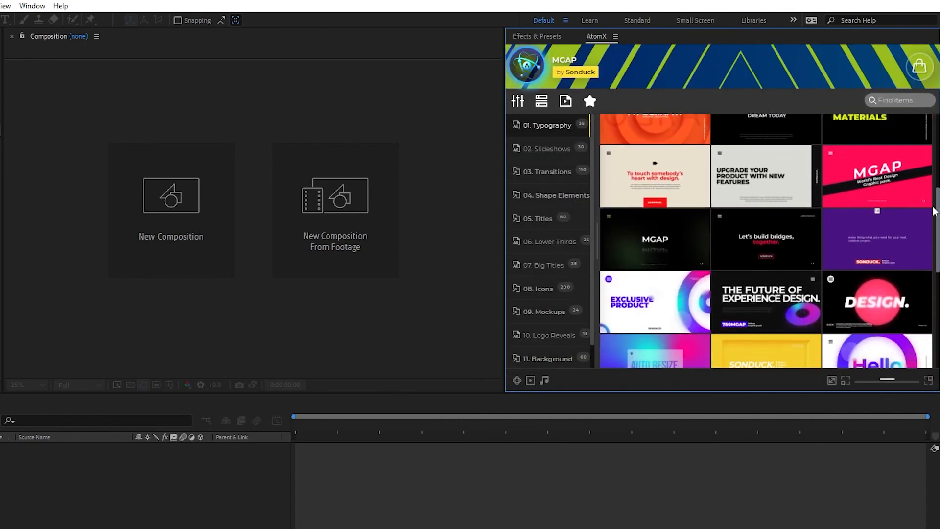